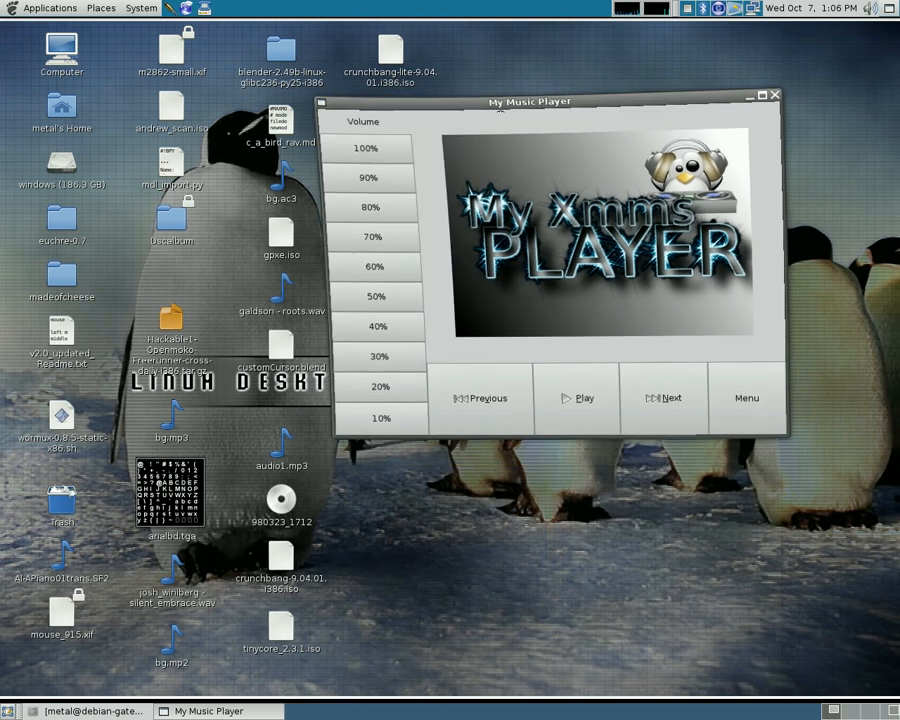
# Reposition the music player window on the desktop
pyautogui.moveTo(528, 101); pyautogui.dragTo(443, 166)
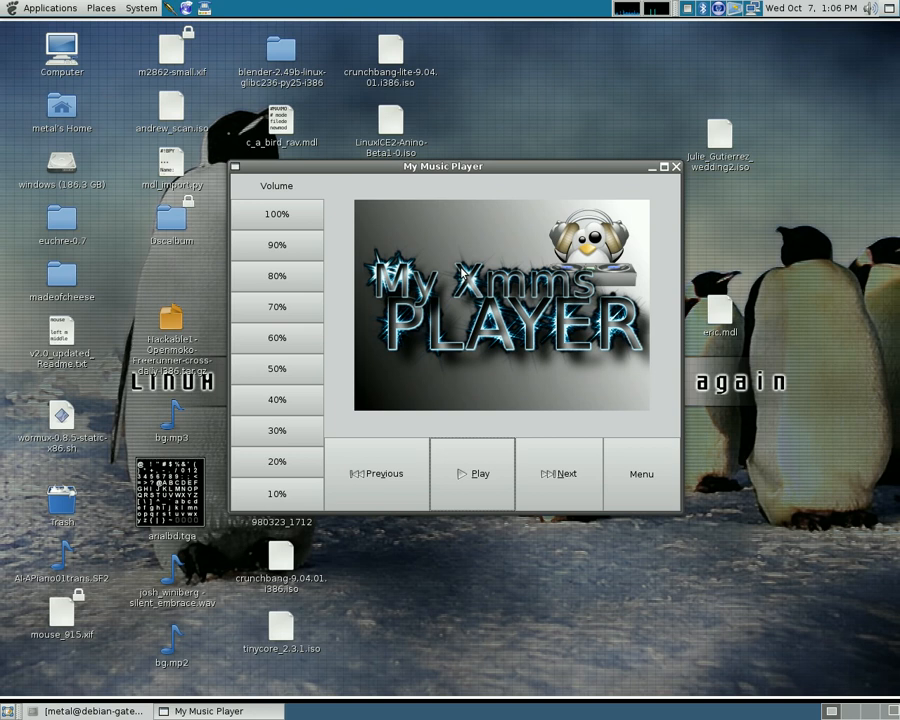
pyautogui.moveTo(443, 166); pyautogui.dragTo(470, 178)
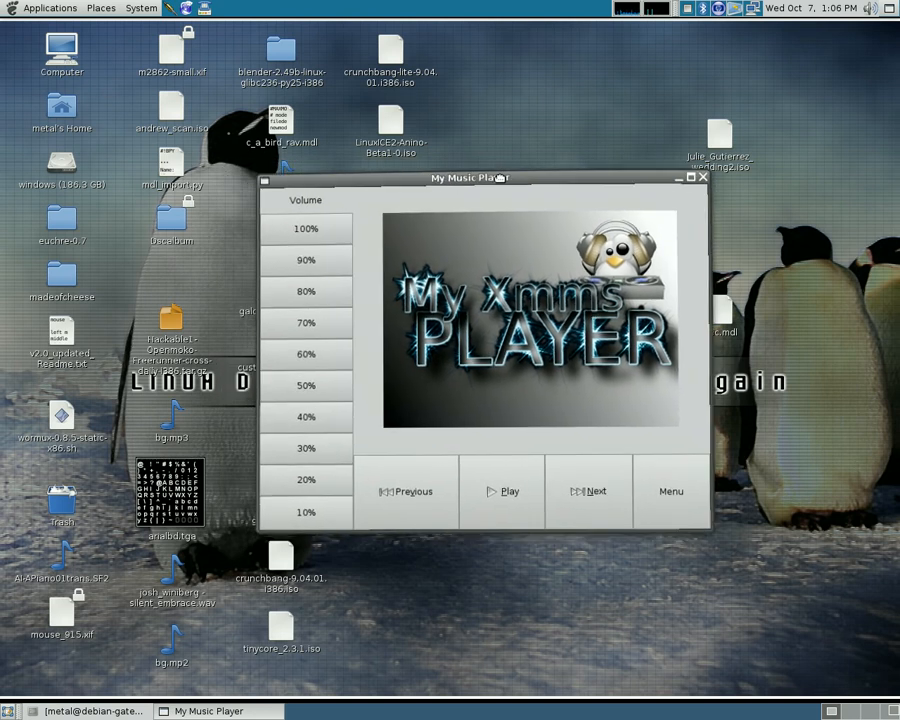
pyautogui.moveTo(470, 178); pyautogui.dragTo(435, 172)
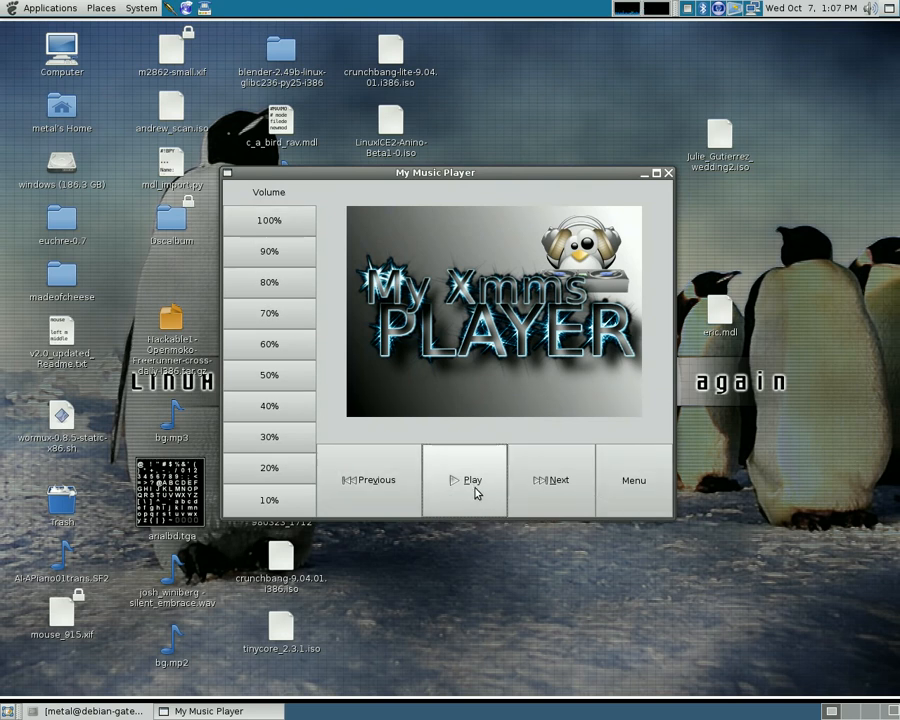
pyautogui.moveTo(548, 494)
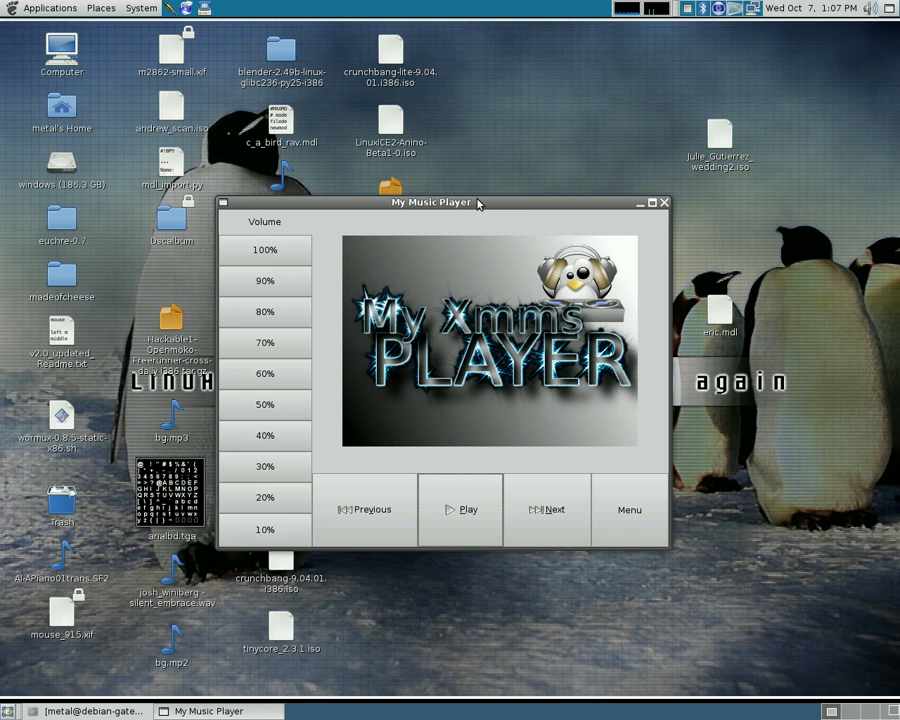
pyautogui.moveTo(668, 205)
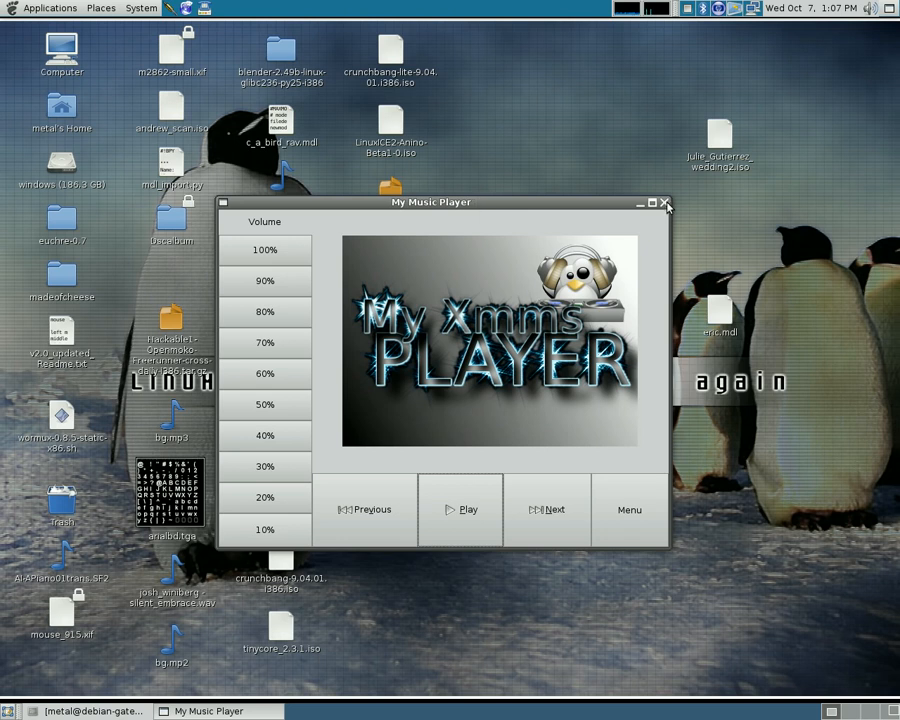
# Close the music player and launch Glade Interface Designer from Applications > Programming
pyautogui.click(47, 8)
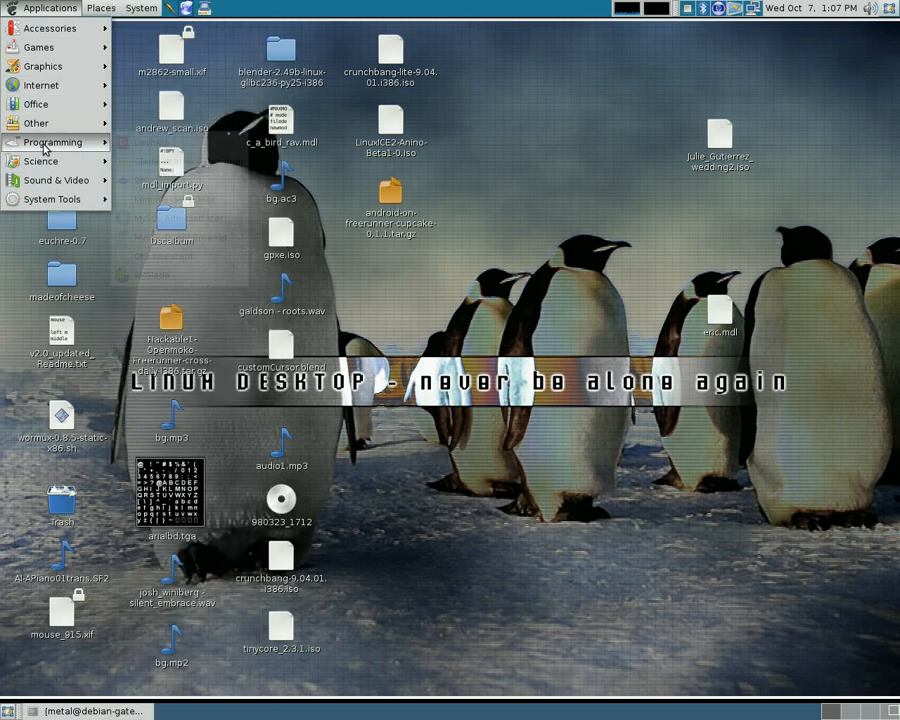
pyautogui.click(52, 142)
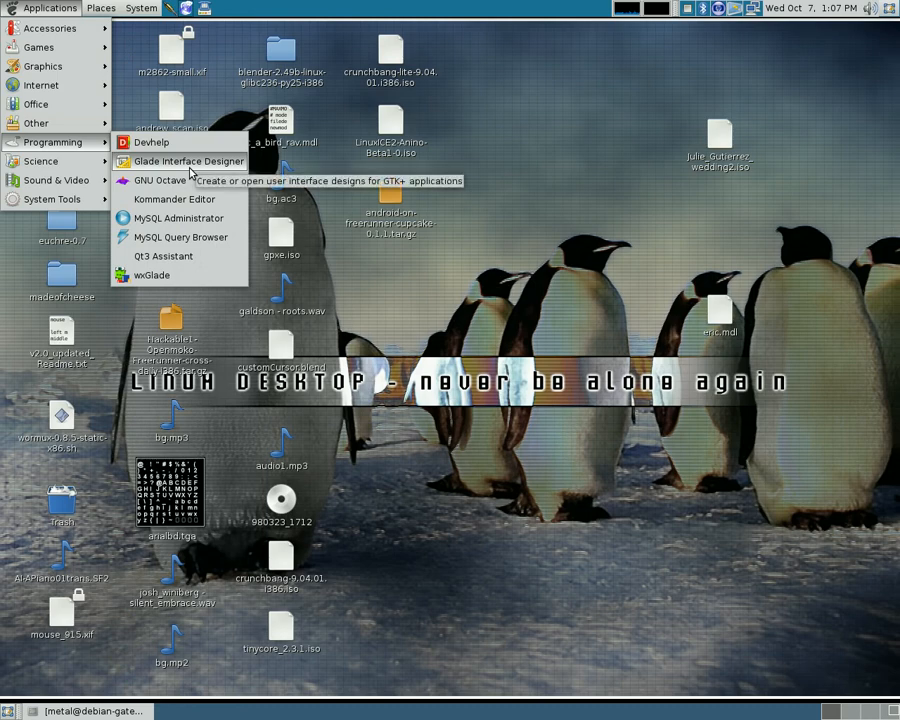
pyautogui.click(189, 161)
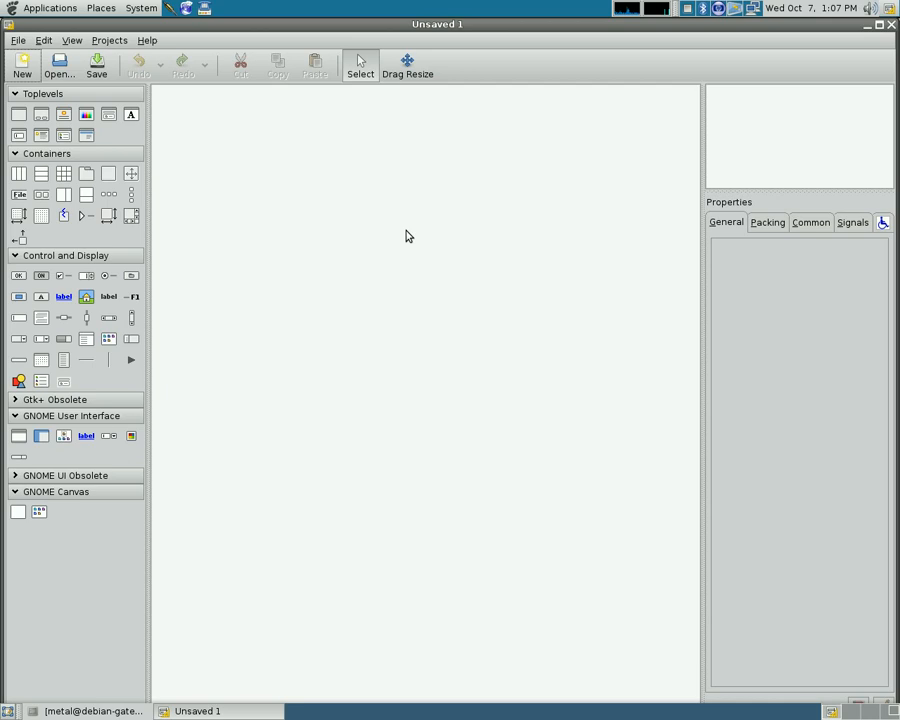
pyautogui.moveTo(360, 230)
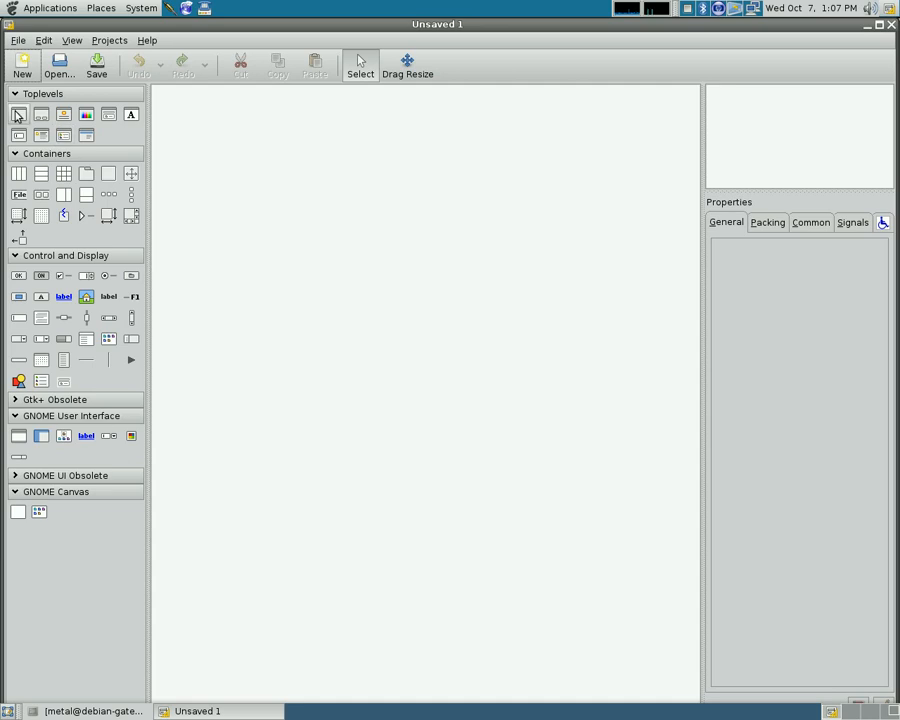
# Add an empty top-level Window, window1, from the Toplevels palette
pyautogui.click(18, 114)
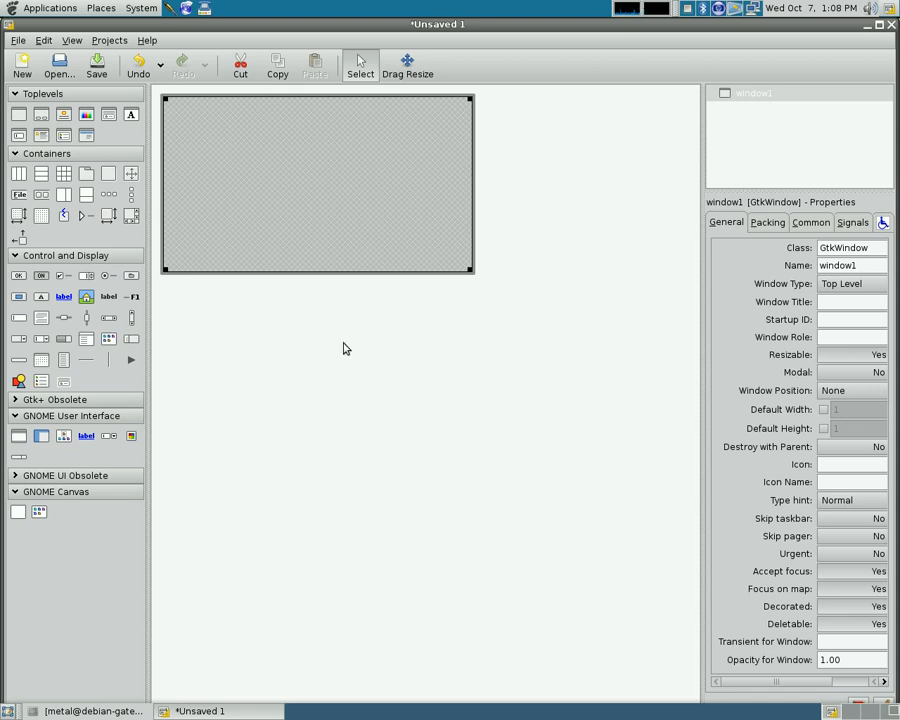
pyautogui.moveTo(210, 306)
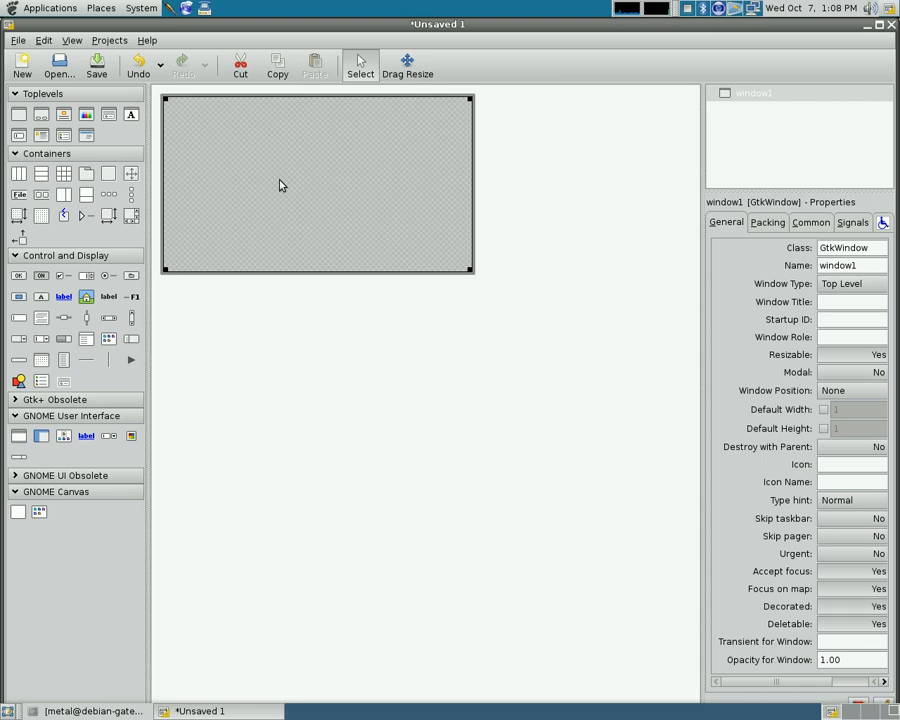
pyautogui.moveTo(256, 215)
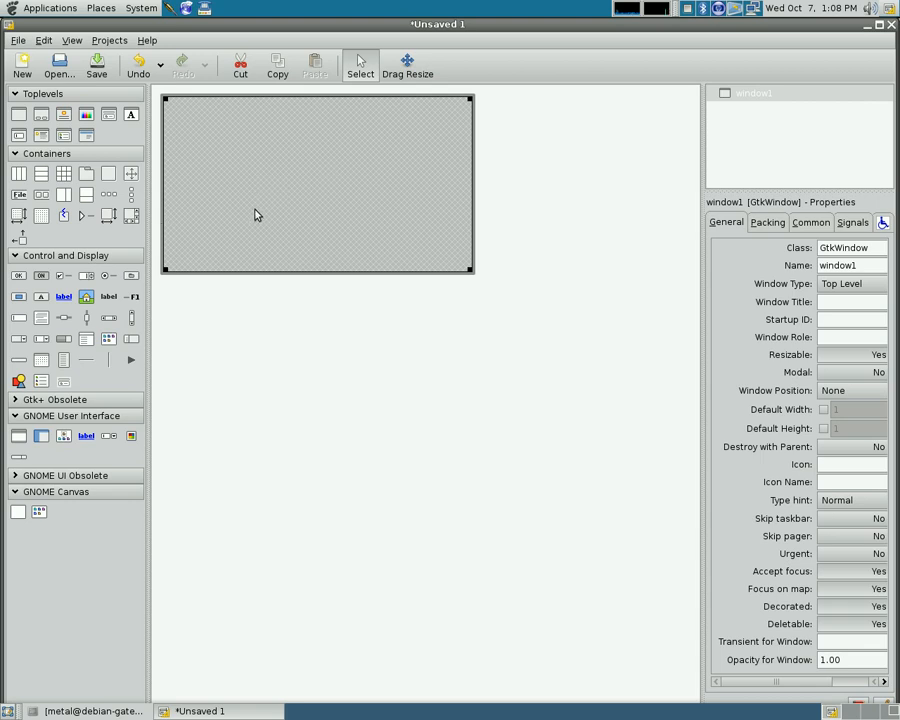
pyautogui.moveTo(38, 194)
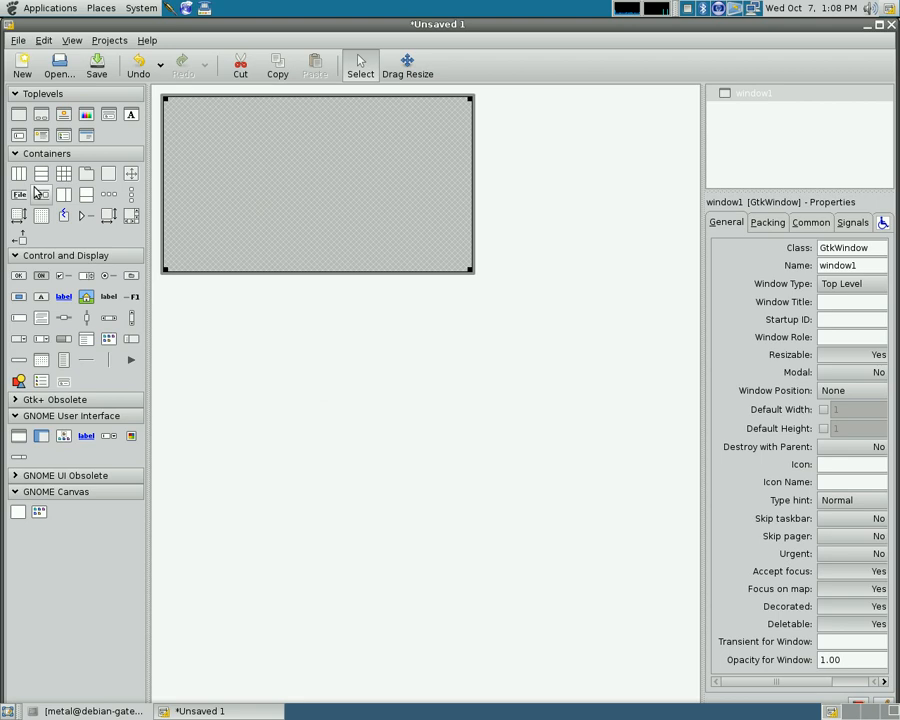
pyautogui.moveTo(18, 173)
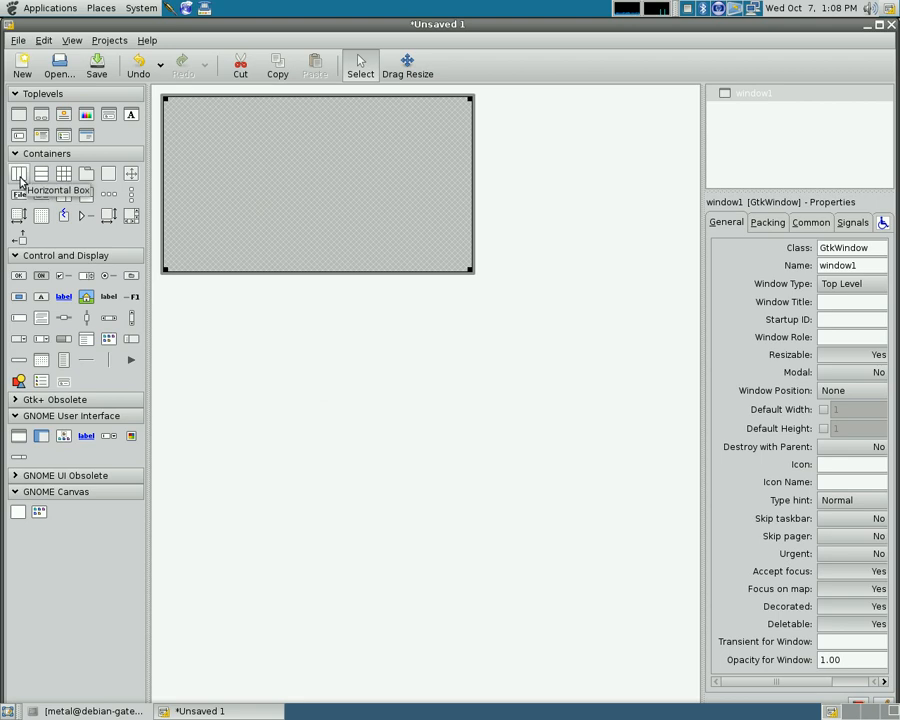
# Fill window1 with a 2-item horizontal box and an 11-item vertical box on its left
pyautogui.click(18, 173)
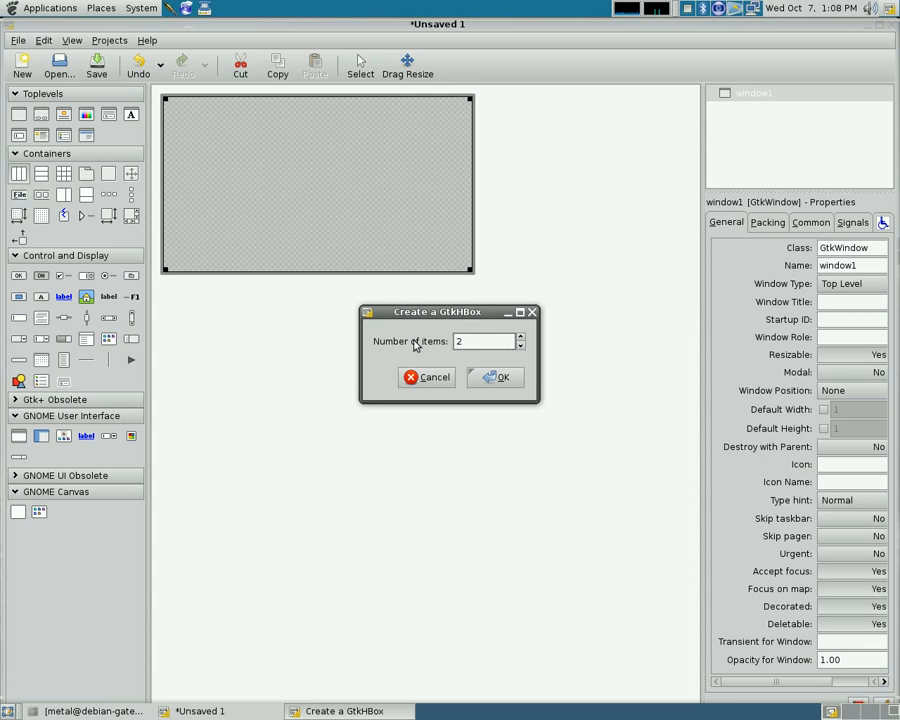
pyautogui.click(496, 377)
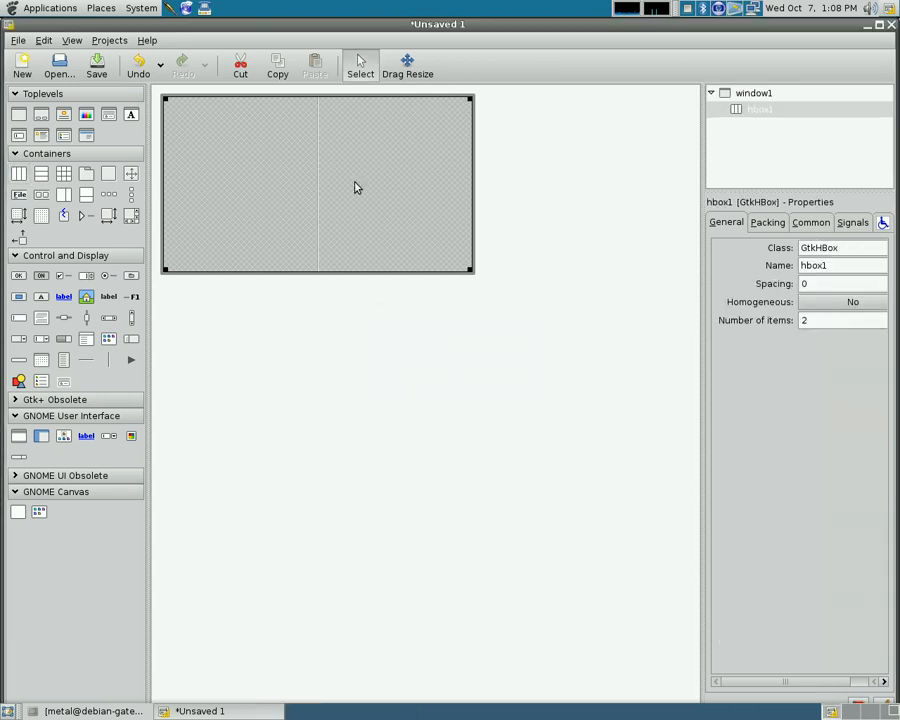
pyautogui.moveTo(365, 185)
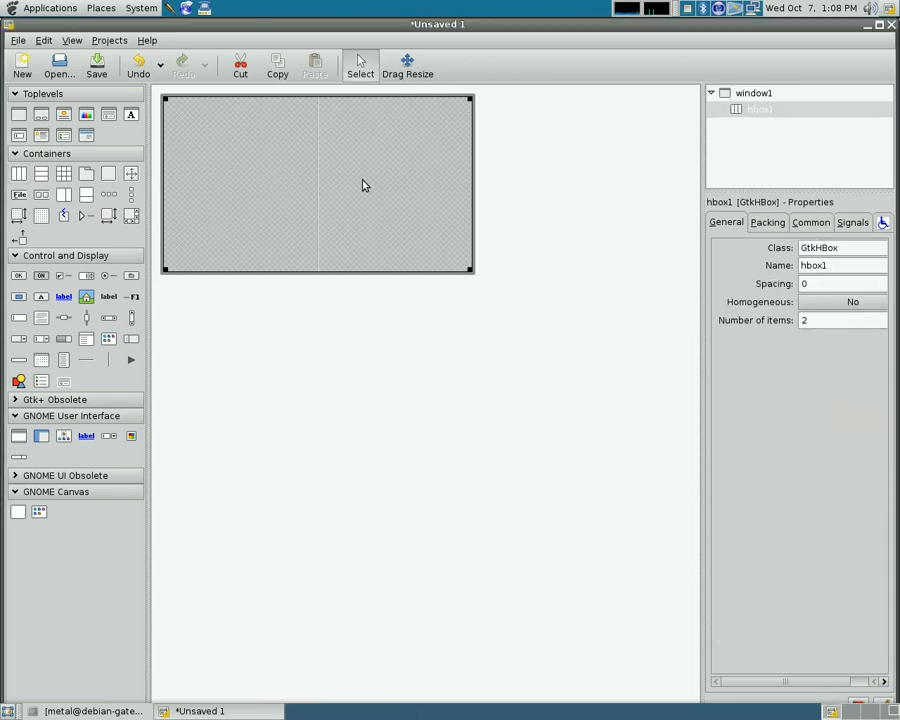
pyautogui.moveTo(41, 173)
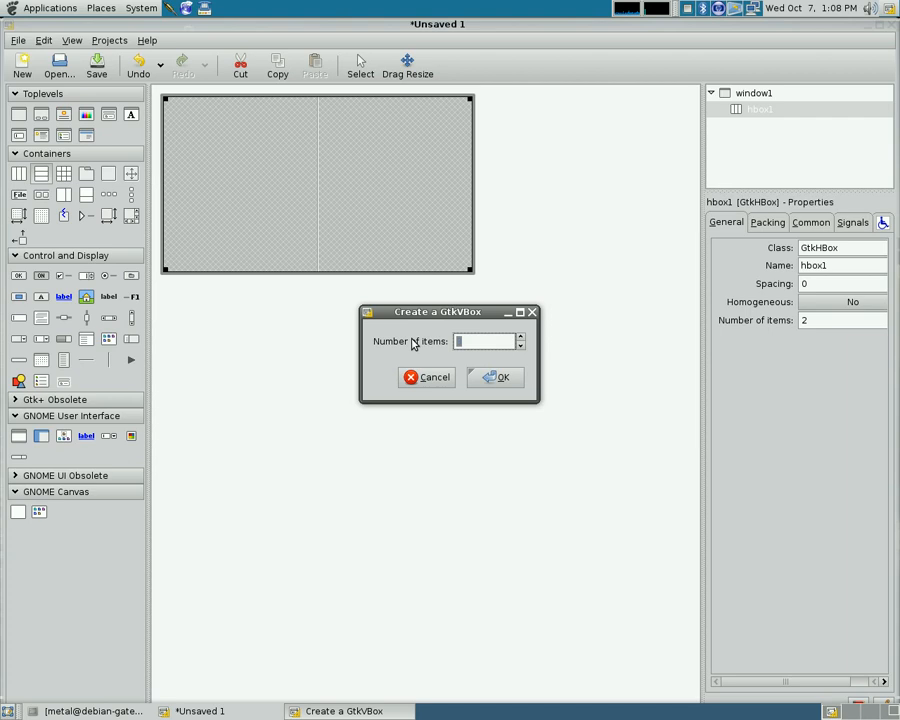
pyautogui.write('1')
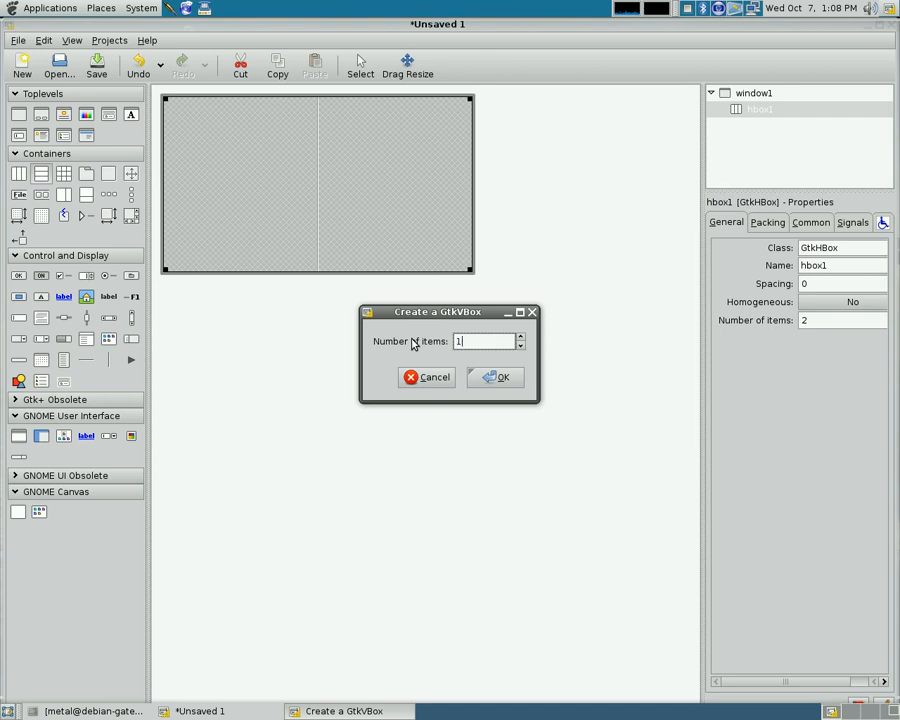
pyautogui.click(496, 377)
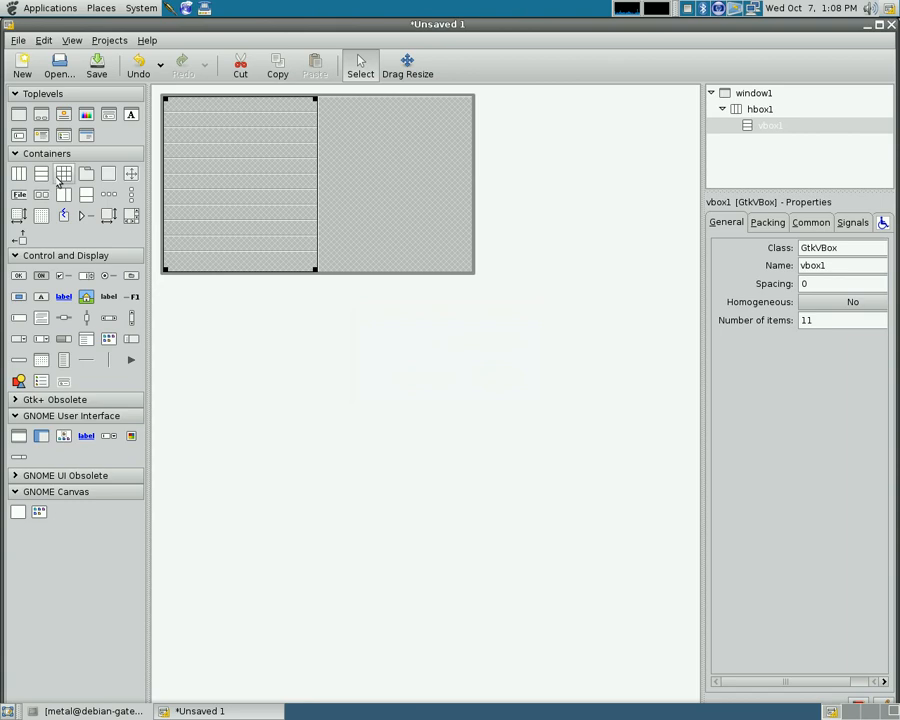
# Put a 2-item vertical box on the right holding a 5-item horizontal box
pyautogui.click(41, 173)
pyautogui.write('2')
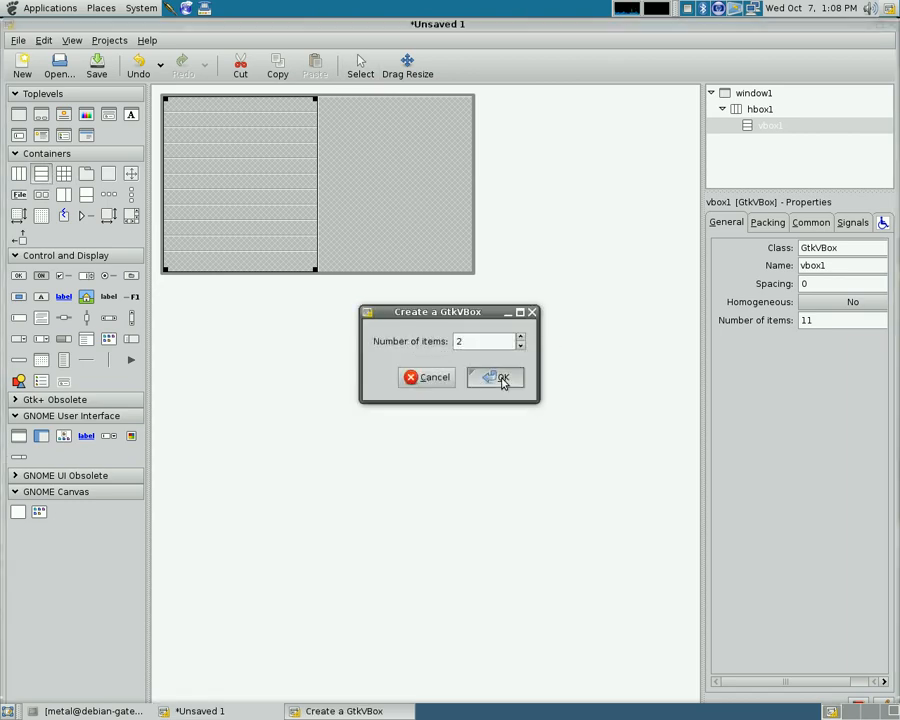
pyautogui.click(495, 377)
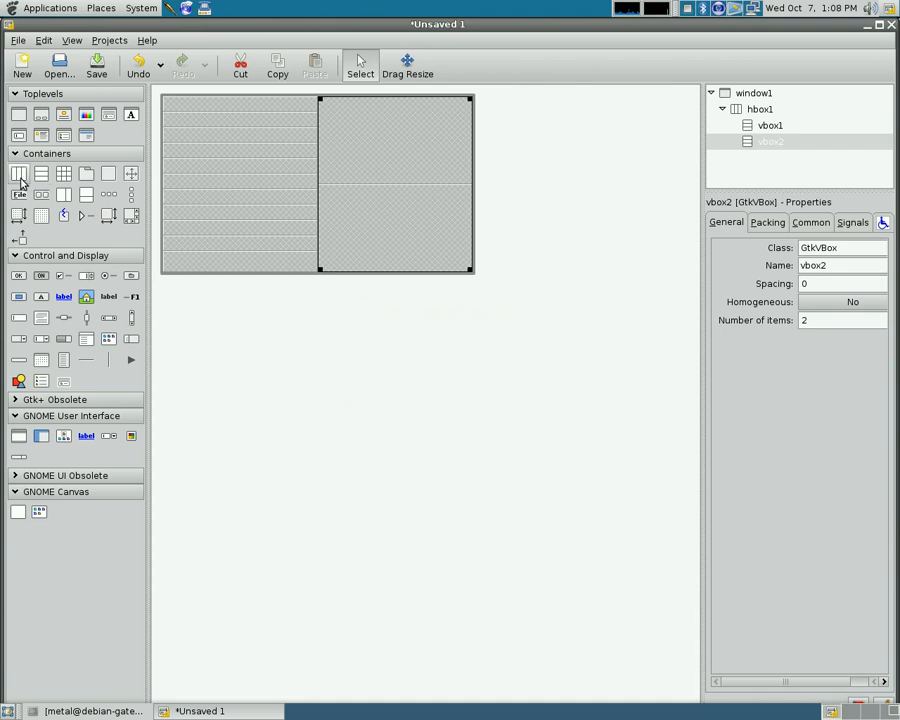
pyautogui.click(18, 173)
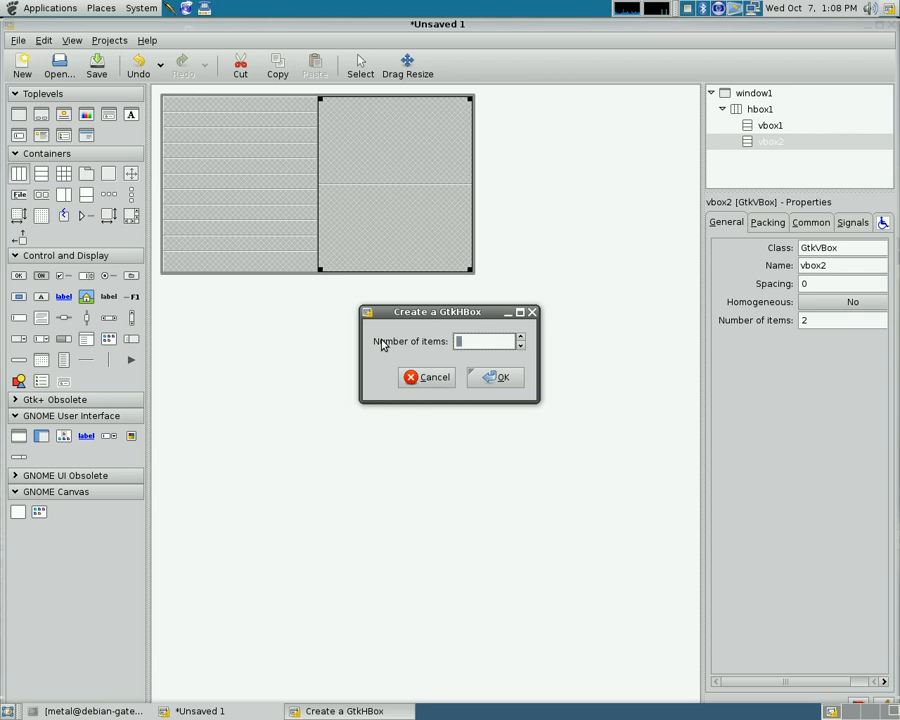
pyautogui.write('5')
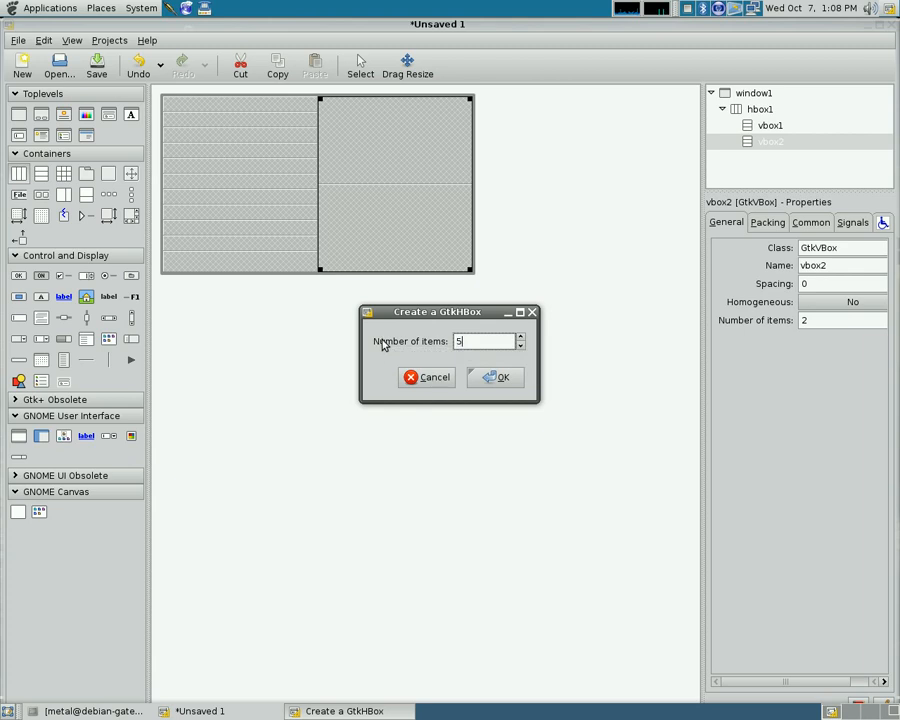
pyautogui.click(496, 377)
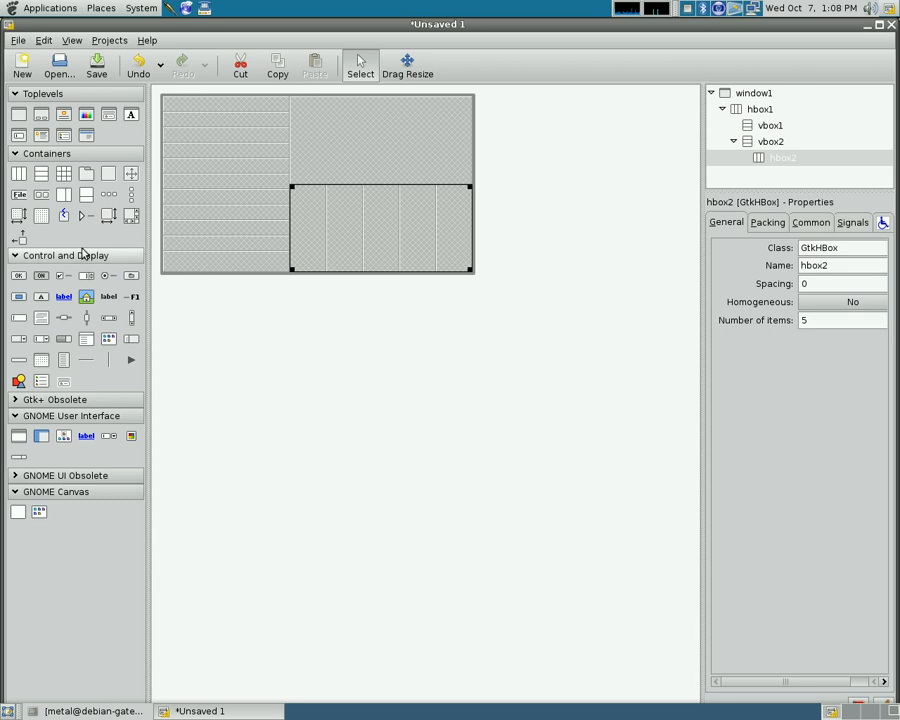
pyautogui.moveTo(108, 296)
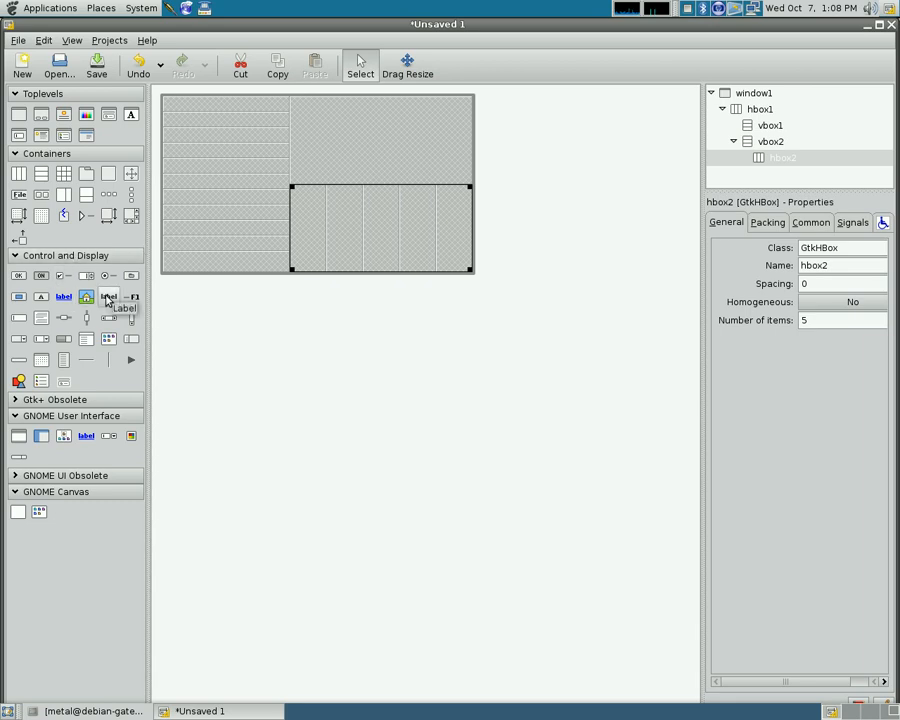
# Place a label in vbox1's top slot and set its text to Volume
pyautogui.click(108, 296)
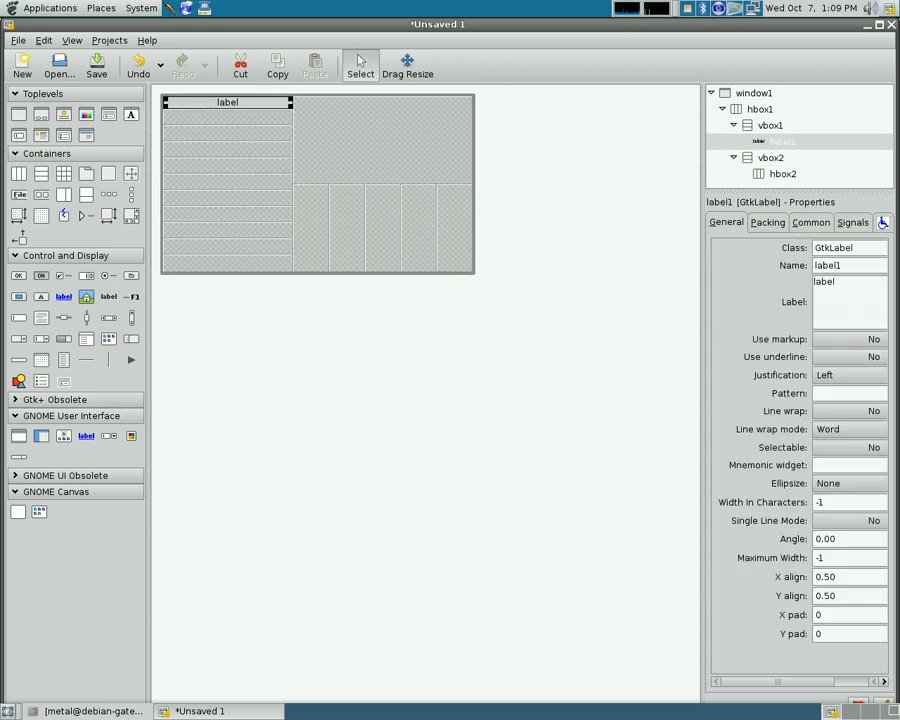
pyautogui.moveTo(224, 104)
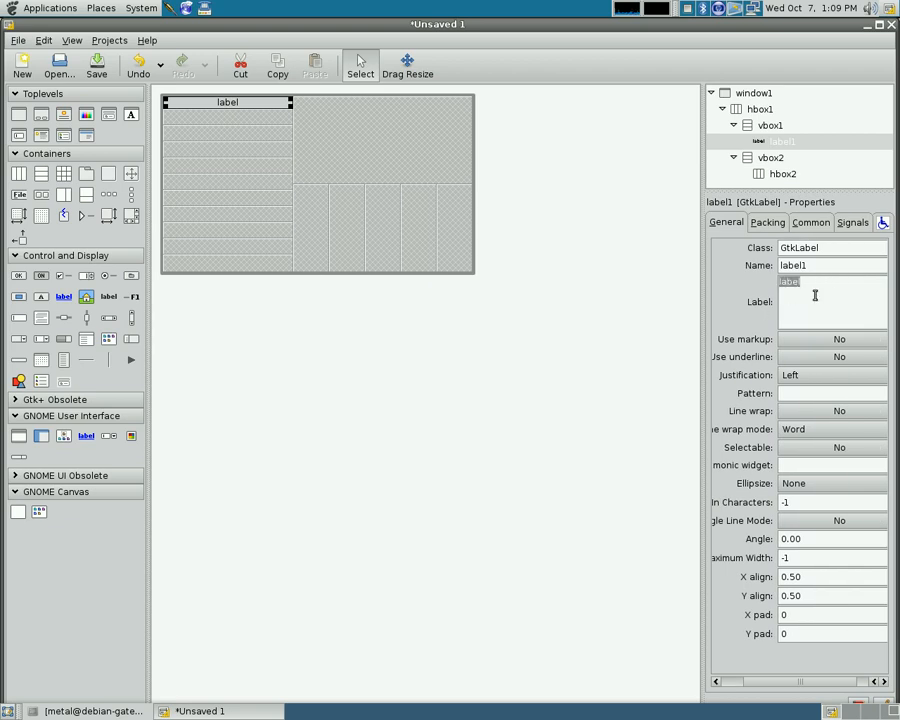
pyautogui.write('Volume')
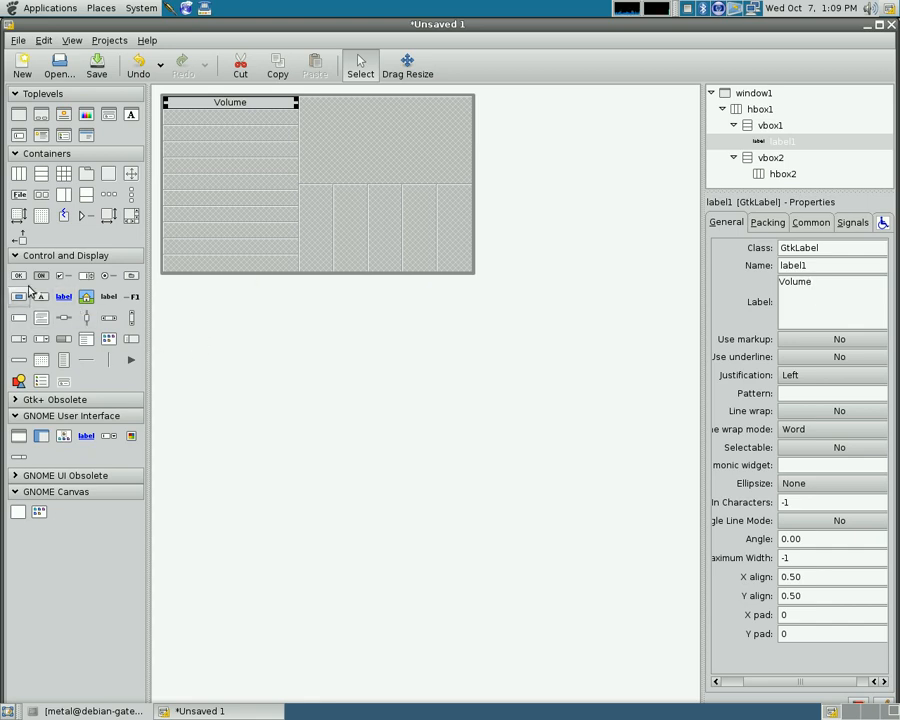
pyautogui.moveTo(18, 276)
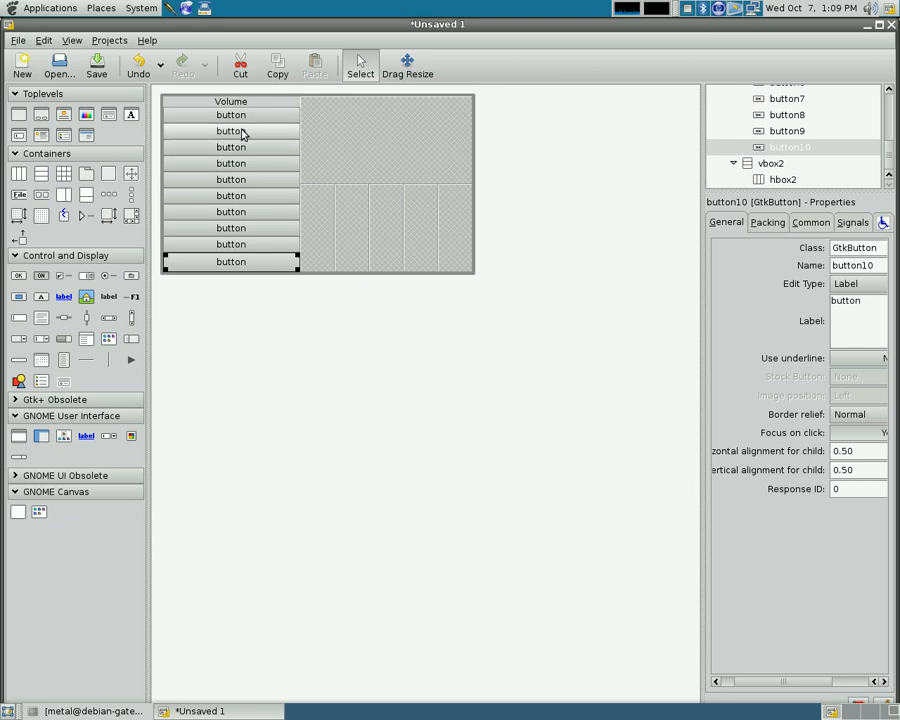
# Select button1 below Volume and set its label to 100%
pyautogui.click(231, 114)
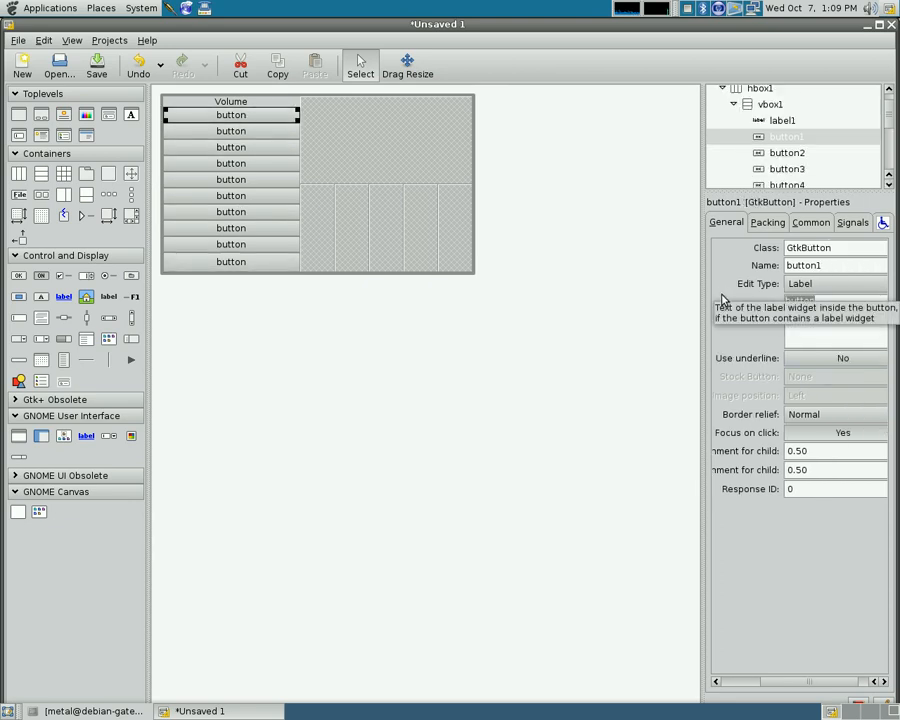
pyautogui.write('100%')
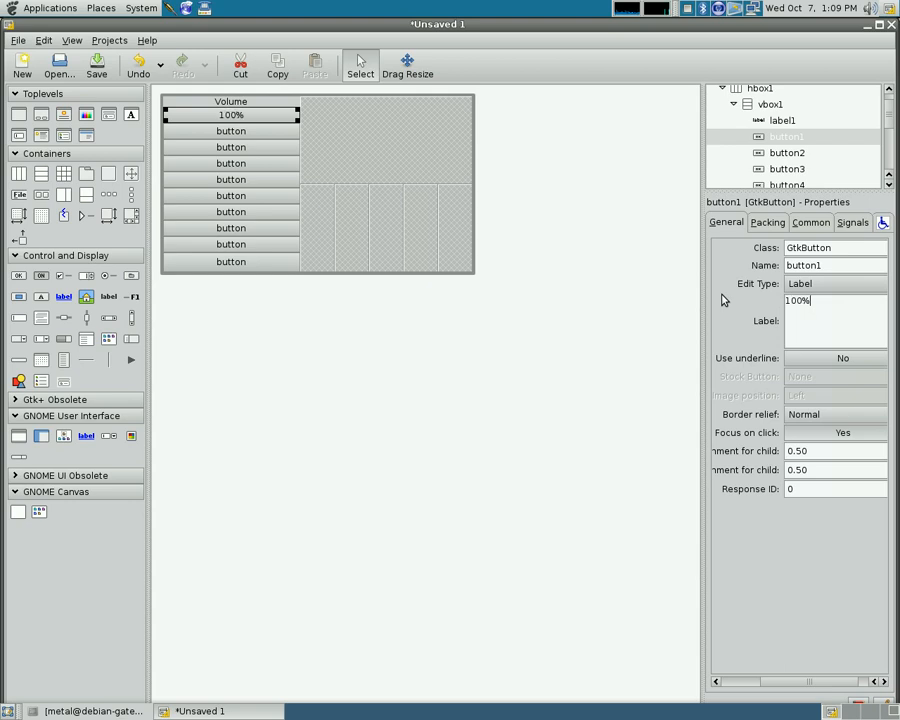
pyautogui.moveTo(308, 219)
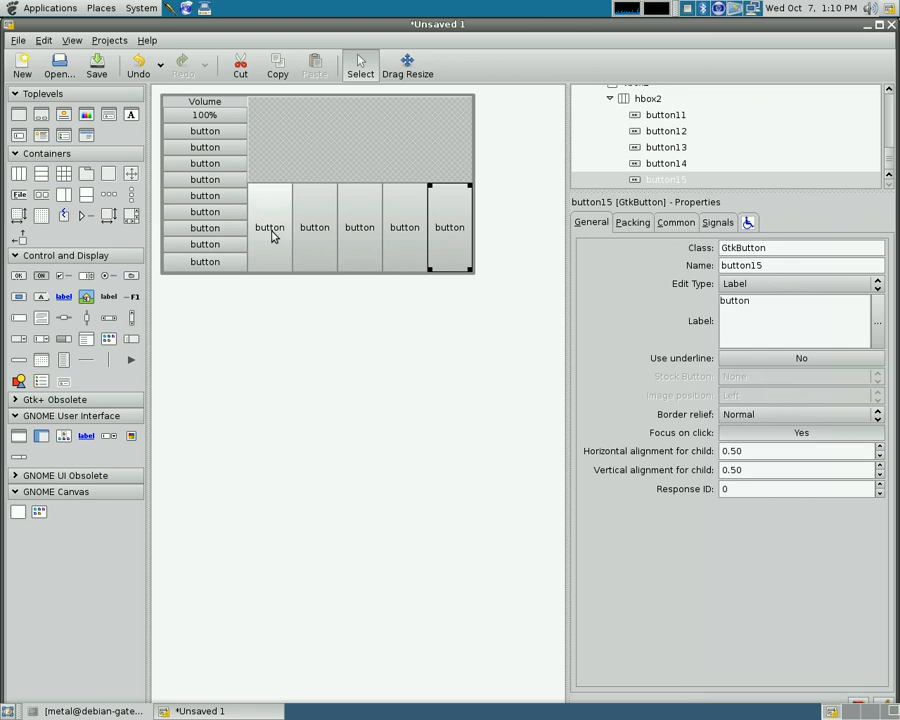
# Make button11, the first bottom-row button, a stock Previous button
pyautogui.click(269, 227)
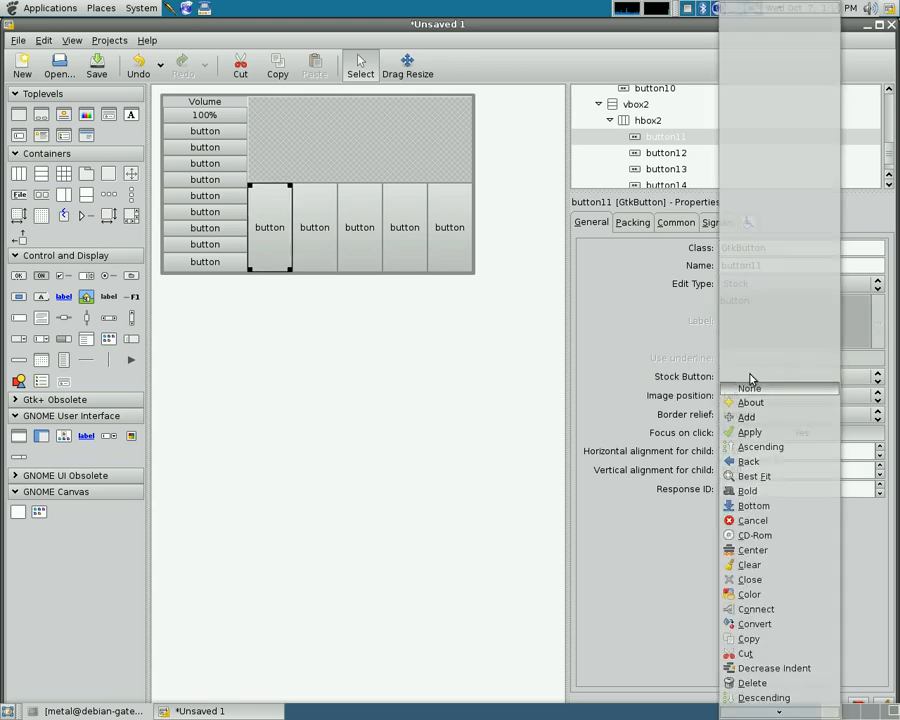
pyautogui.moveTo(793, 565)
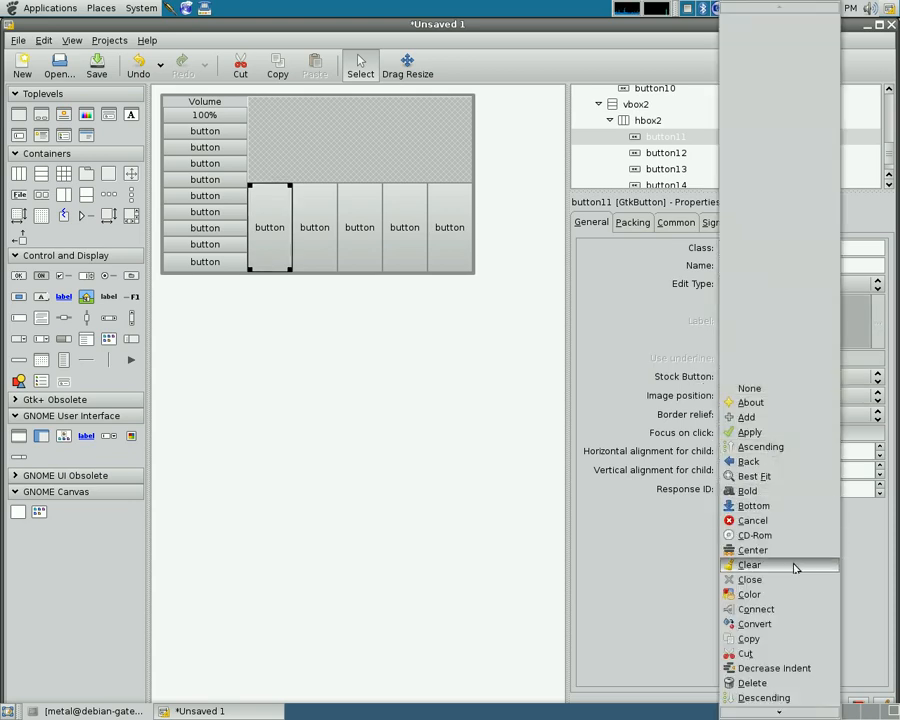
pyautogui.scroll(-3)
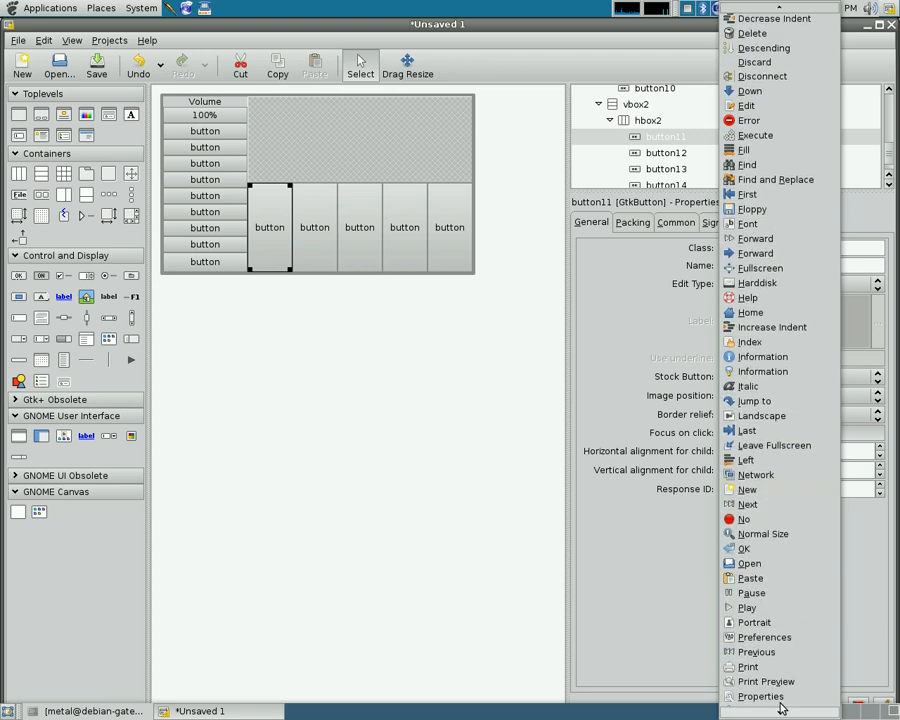
pyautogui.moveTo(763, 533)
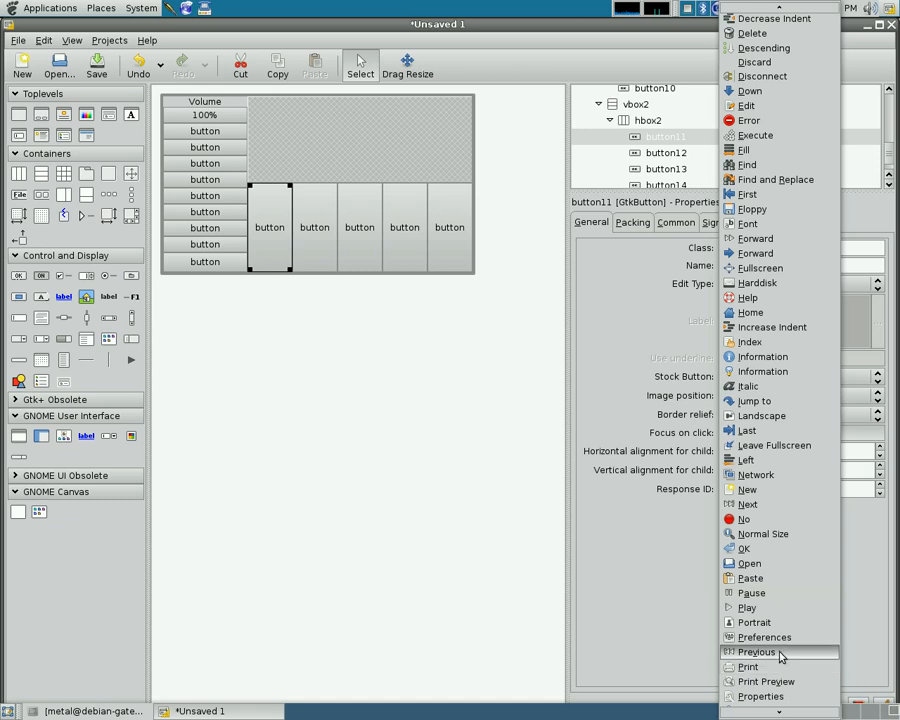
pyautogui.click(756, 652)
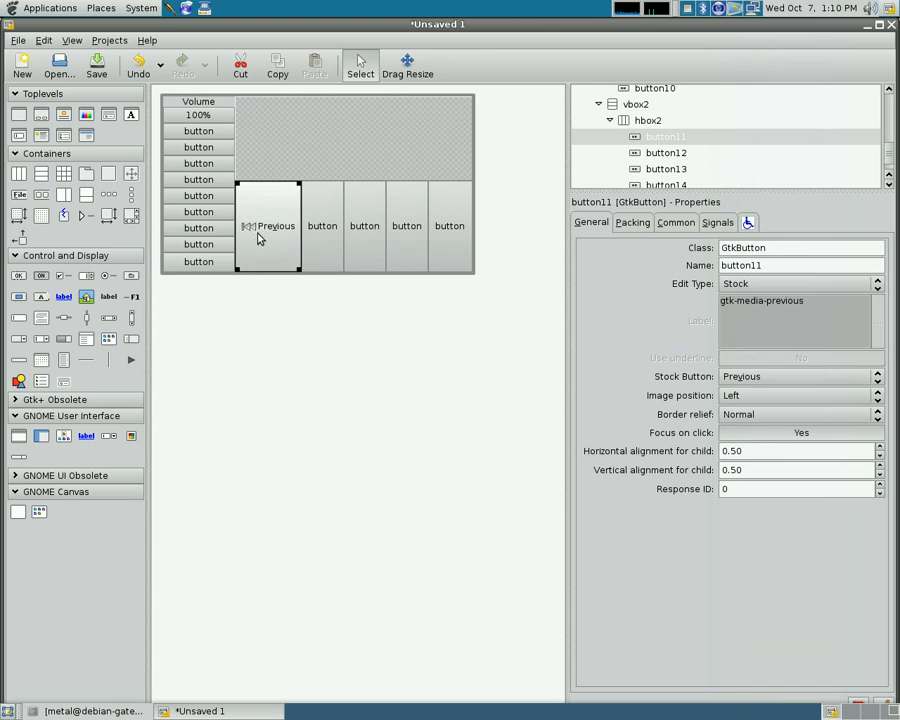
pyautogui.click(322, 225)
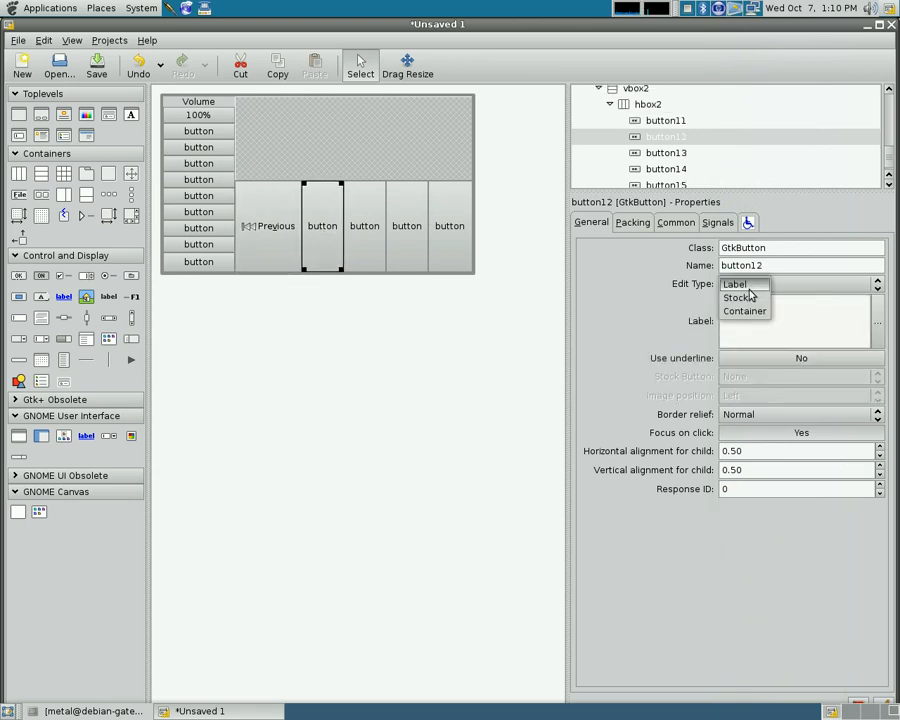
# Turn button12 into a stock Play button and button13 into a stock Next button
pyautogui.click(740, 297)
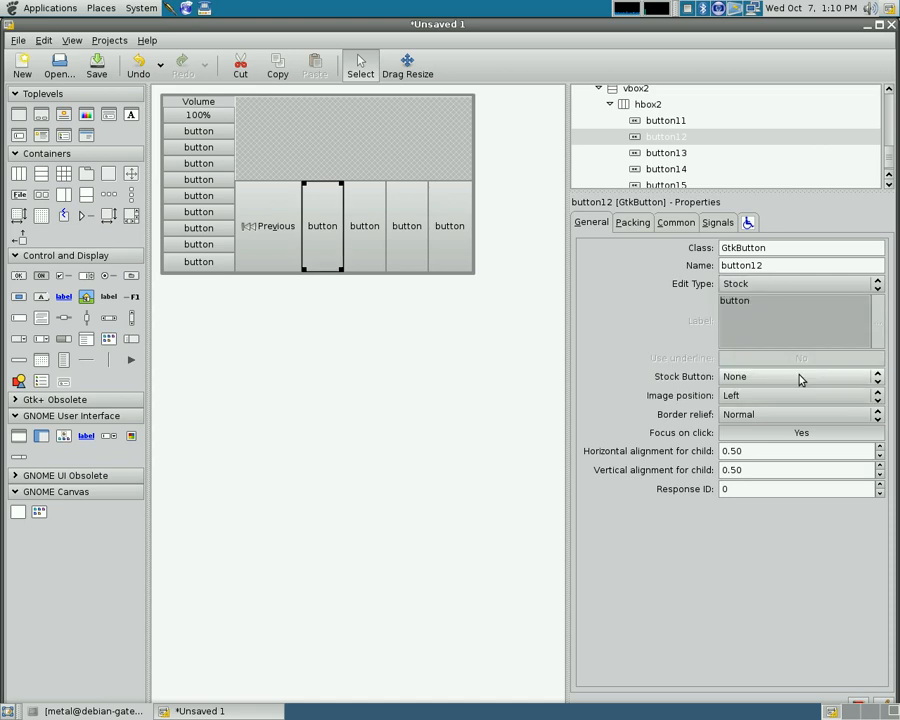
pyautogui.click(877, 376)
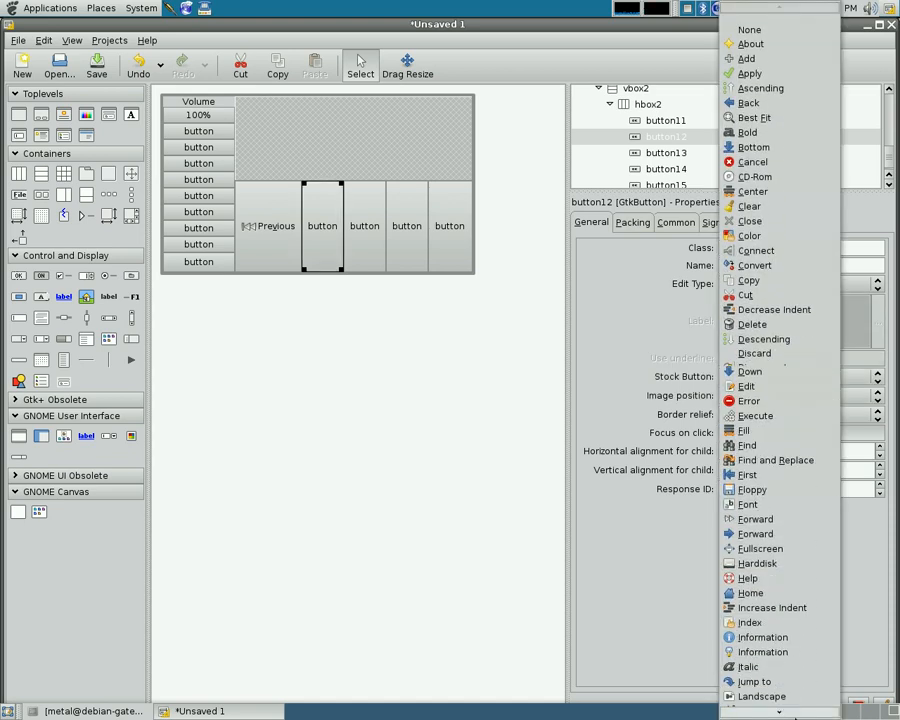
pyautogui.scroll(-3)
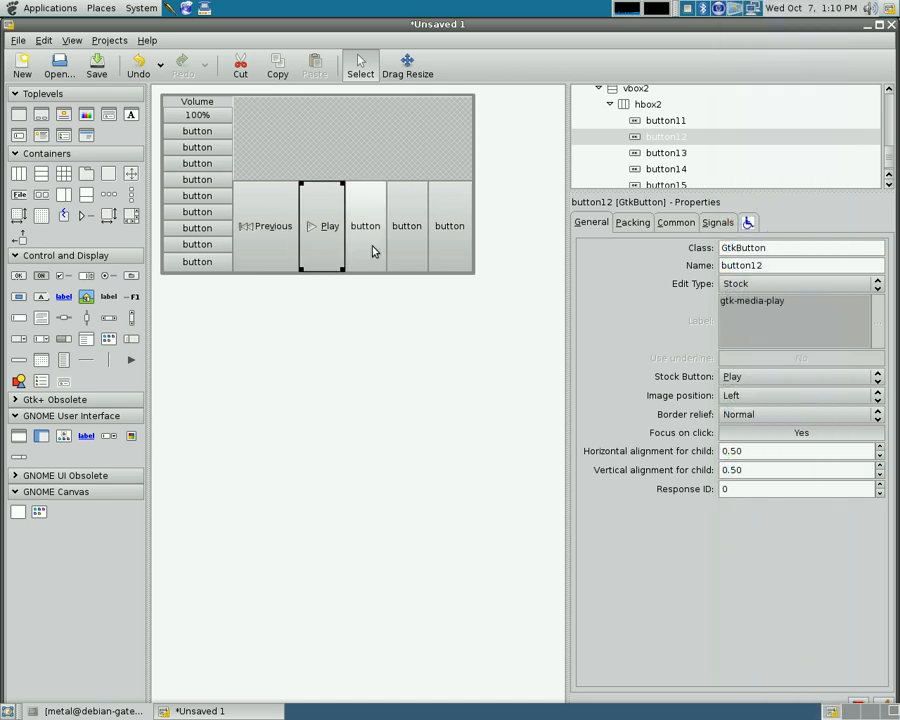
pyautogui.click(365, 225)
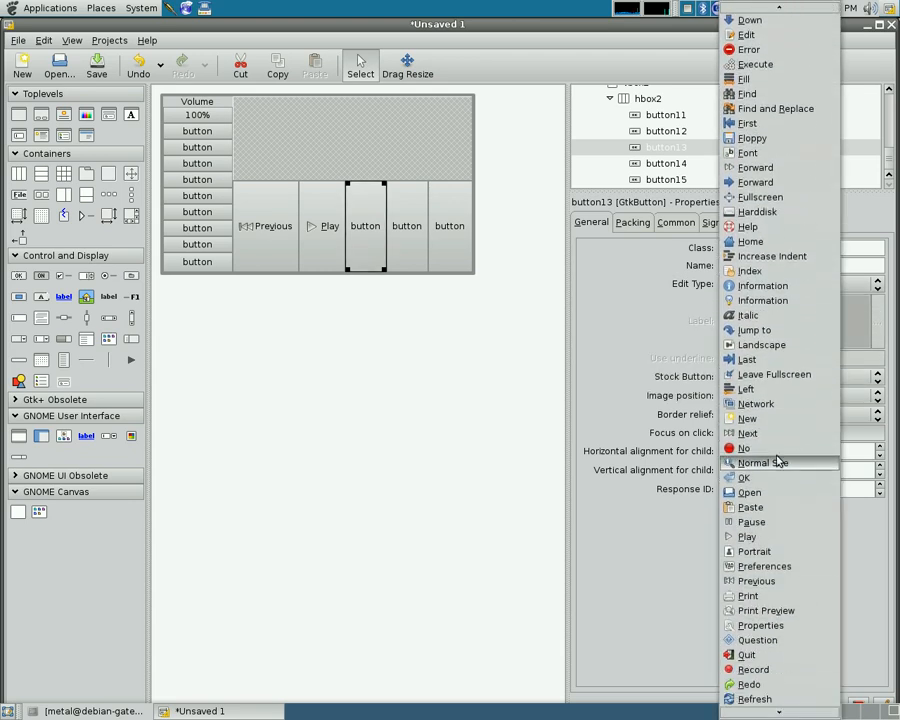
pyautogui.click(747, 433)
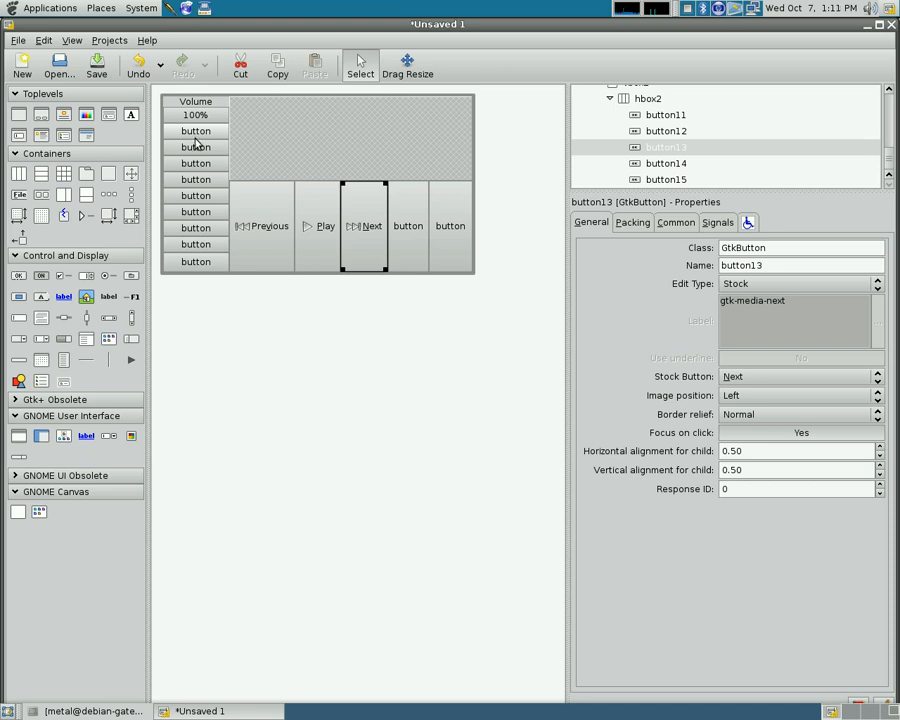
pyautogui.click(196, 130)
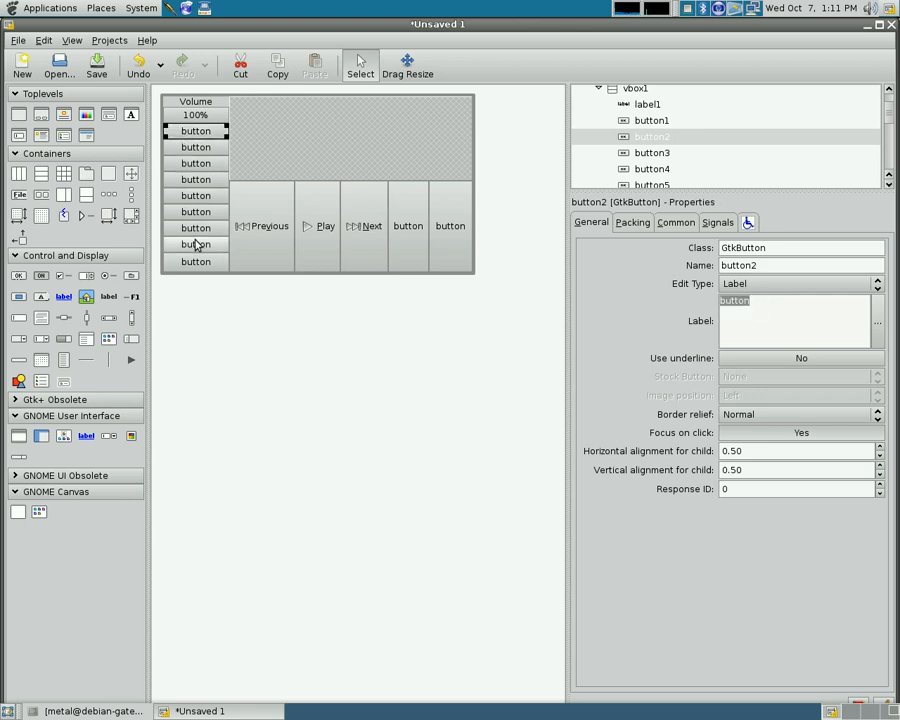
# Label button2 '90%' and start labelling button3 '80'
pyautogui.write('90')
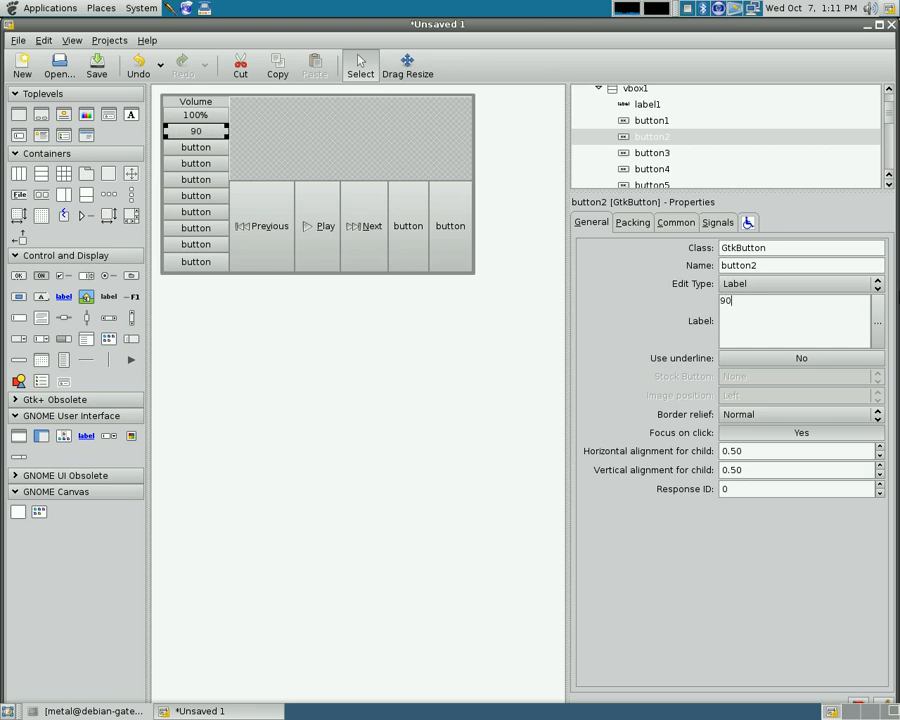
pyautogui.write('%')
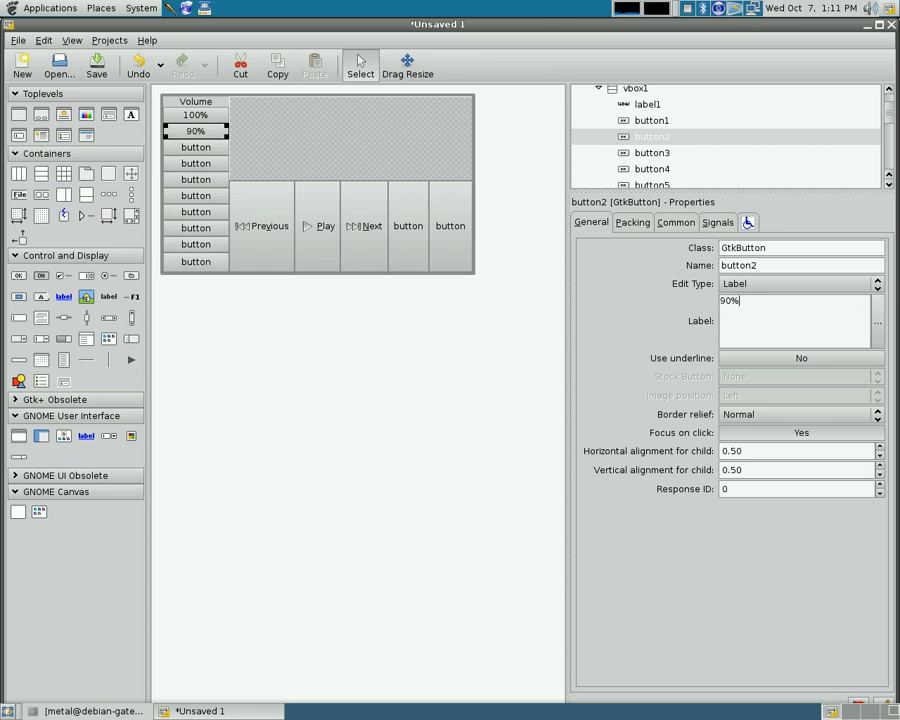
pyautogui.click(196, 147)
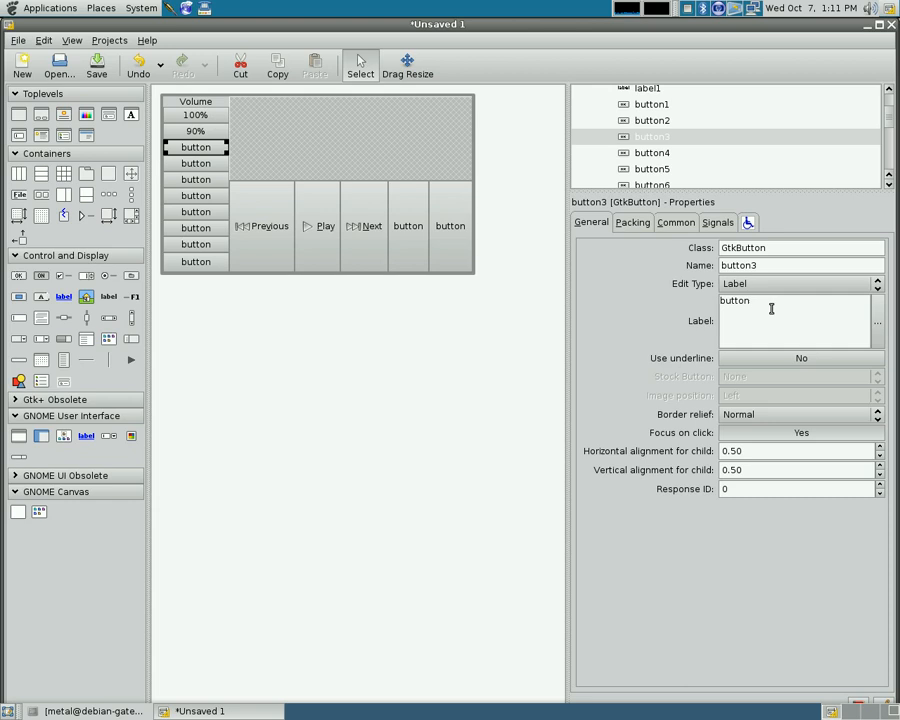
pyautogui.write('80')
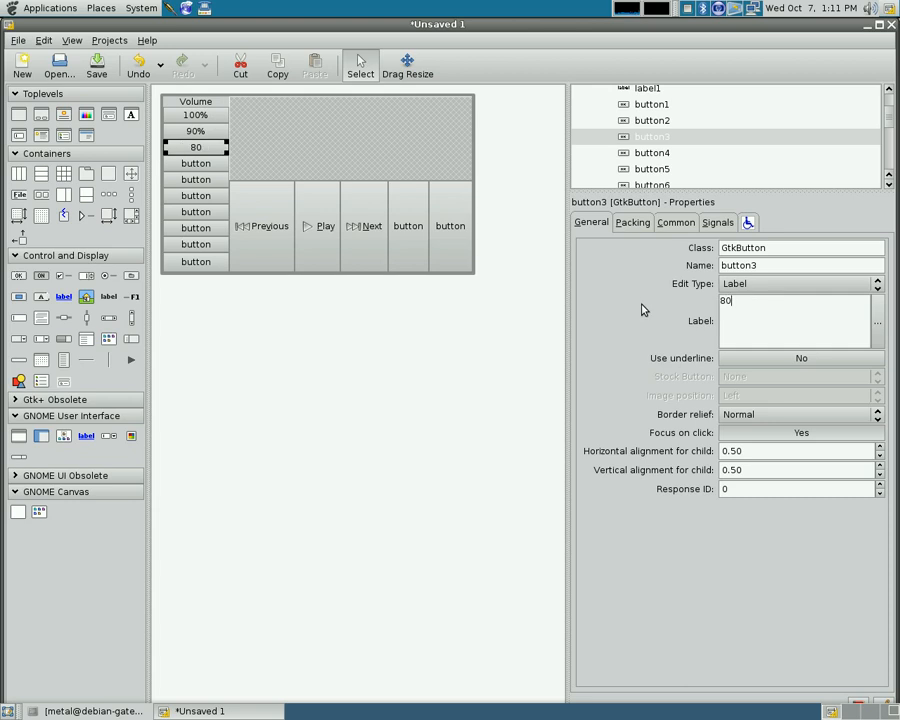